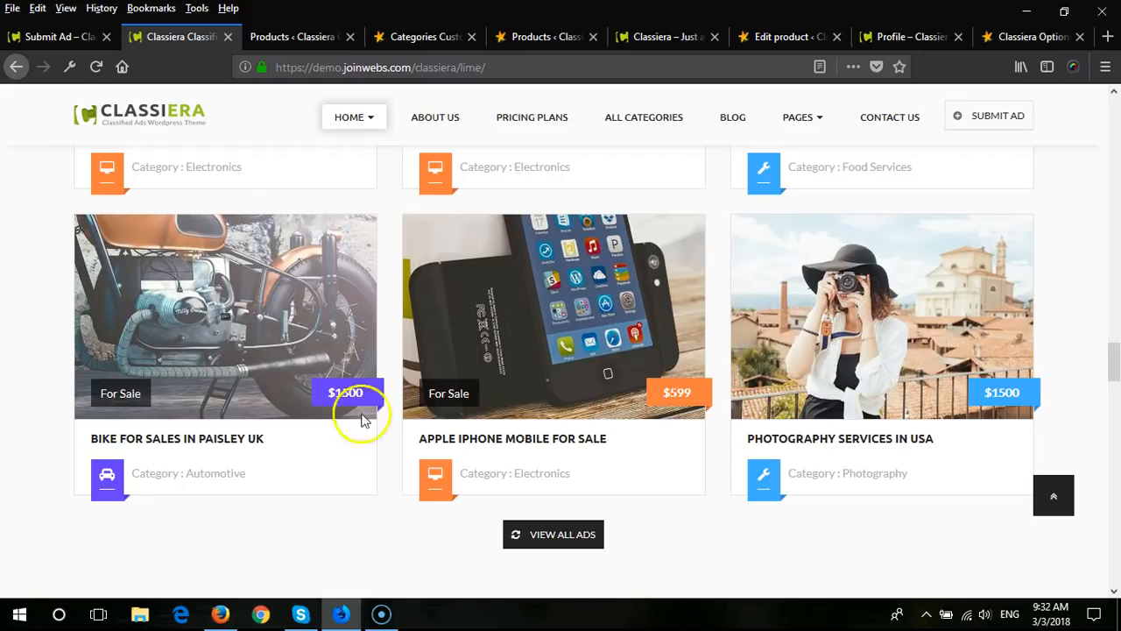
mouse_move(880, 372)
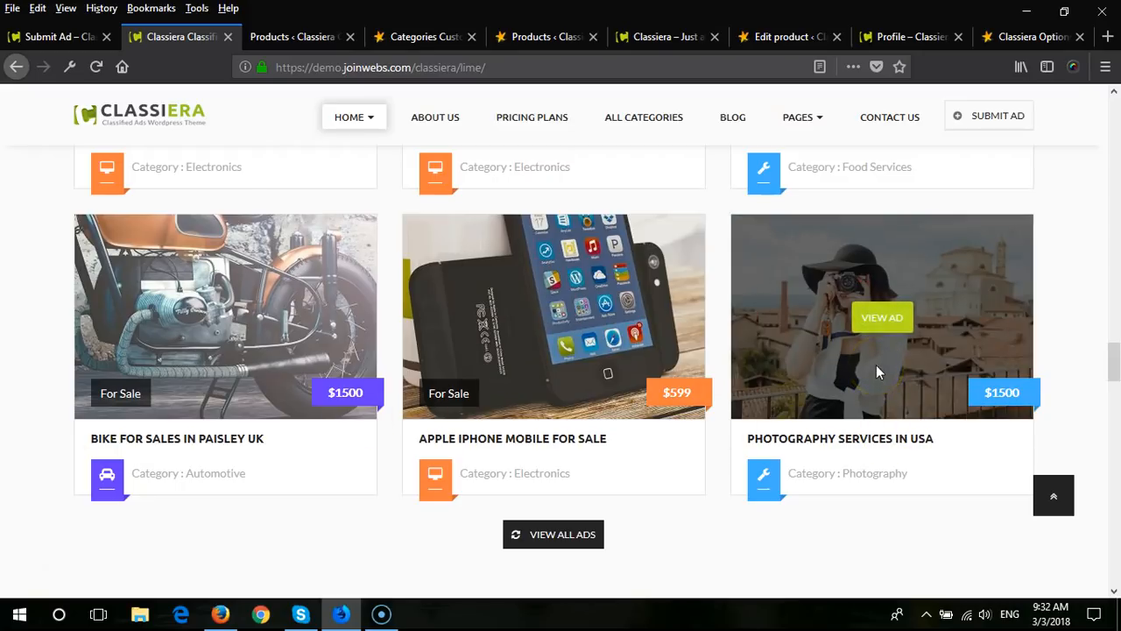
mouse_move(860, 366)
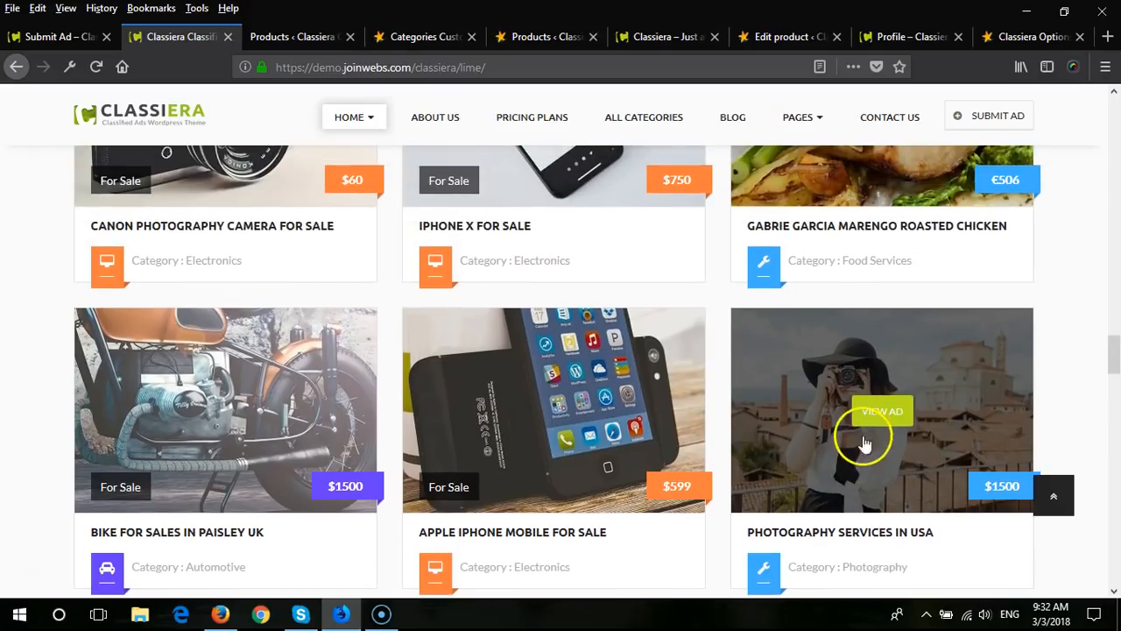
Step: Edit the BumpAds product (£5 regular, £3 sale) and confirm Hidden catalog visibility
scroll("down", 3)
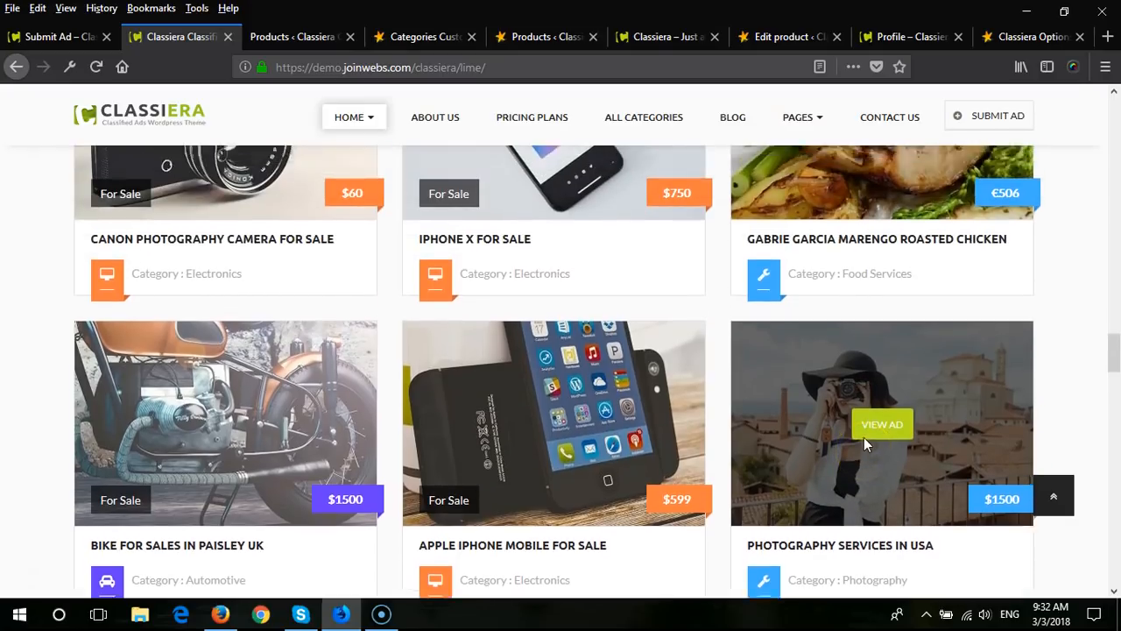
scroll("up", 3)
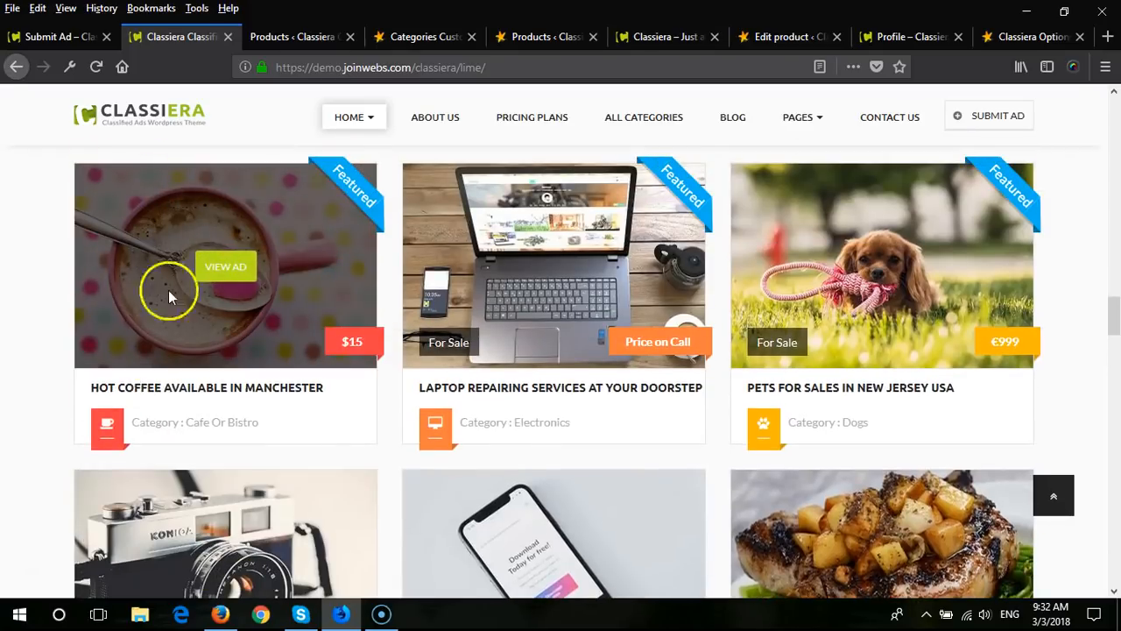
mouse_move(122, 267)
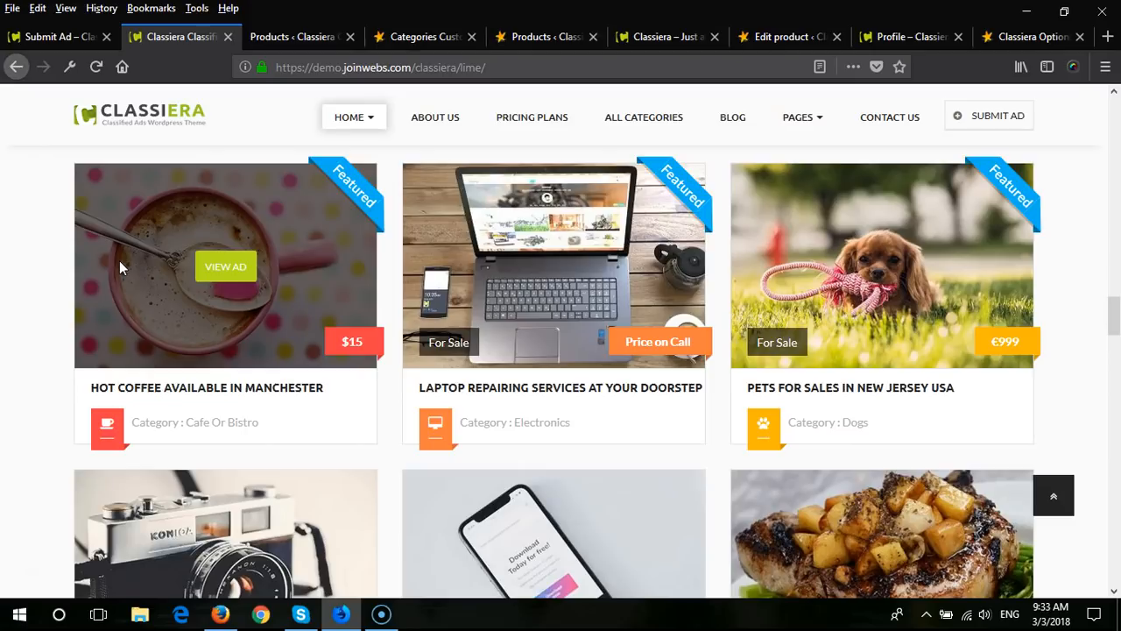
mouse_move(123, 228)
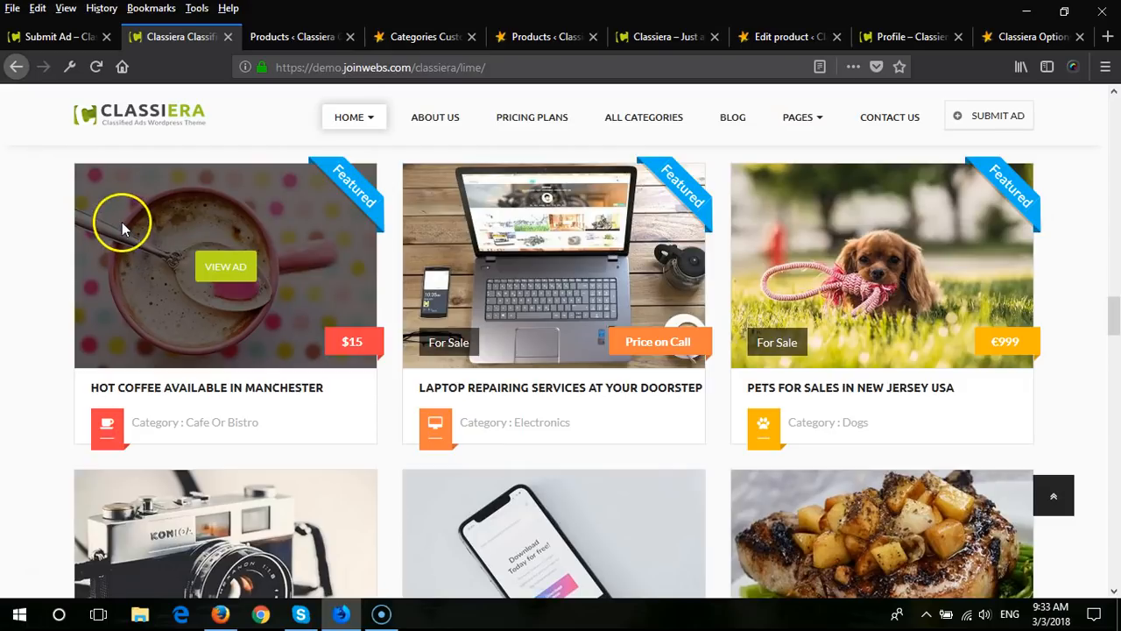
mouse_move(126, 228)
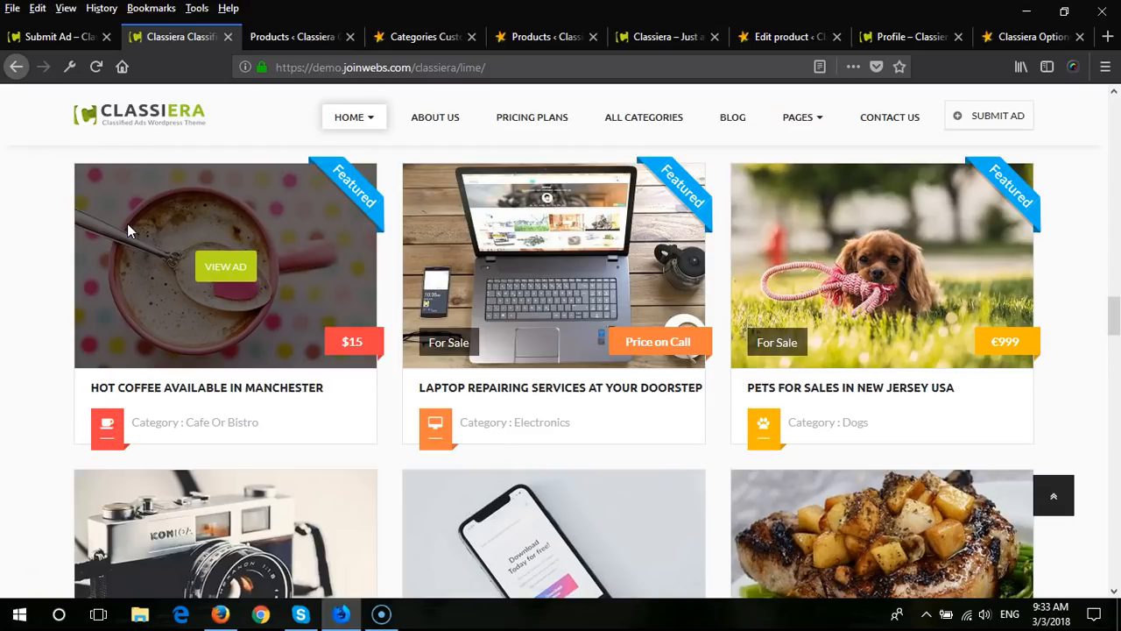
left_click(543, 37)
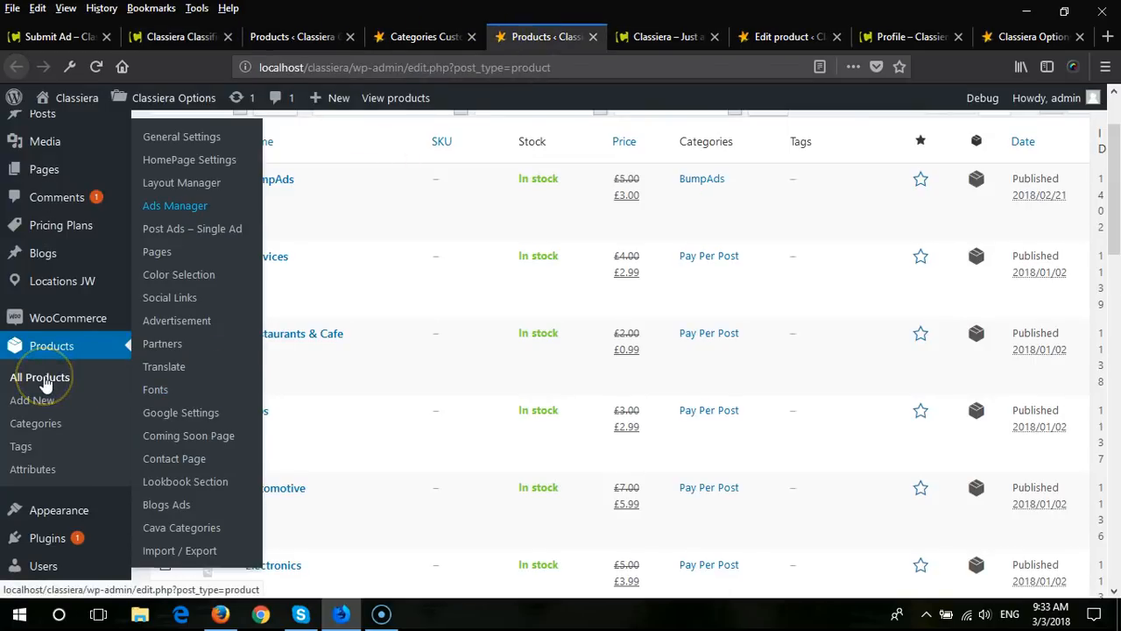
mouse_move(788, 37)
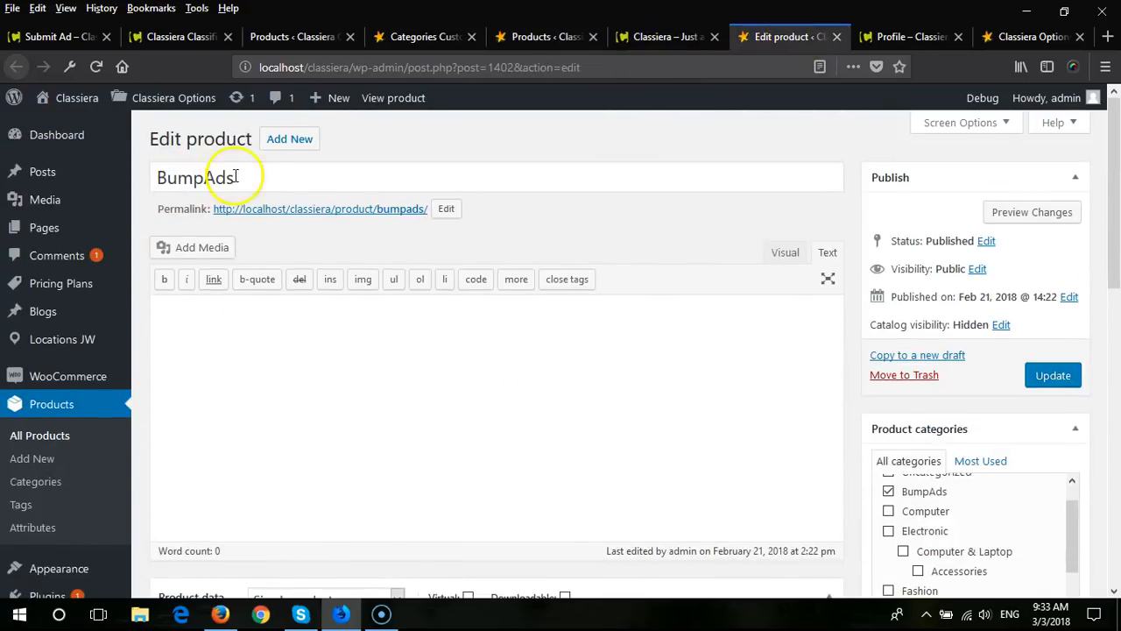
scroll("down", 3)
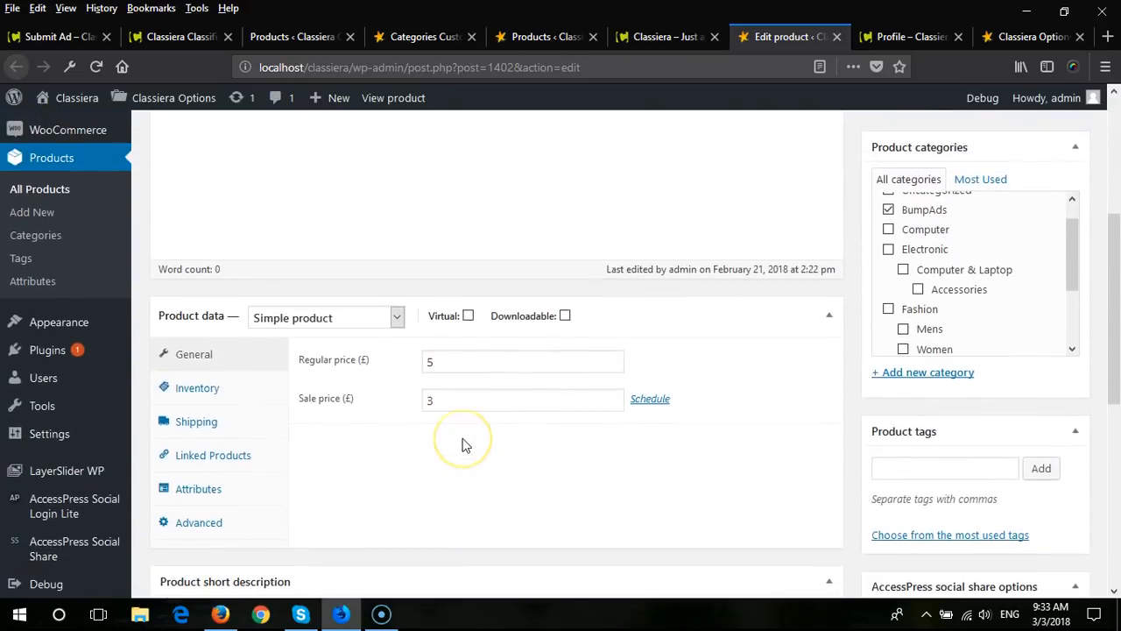
scroll("up", 3)
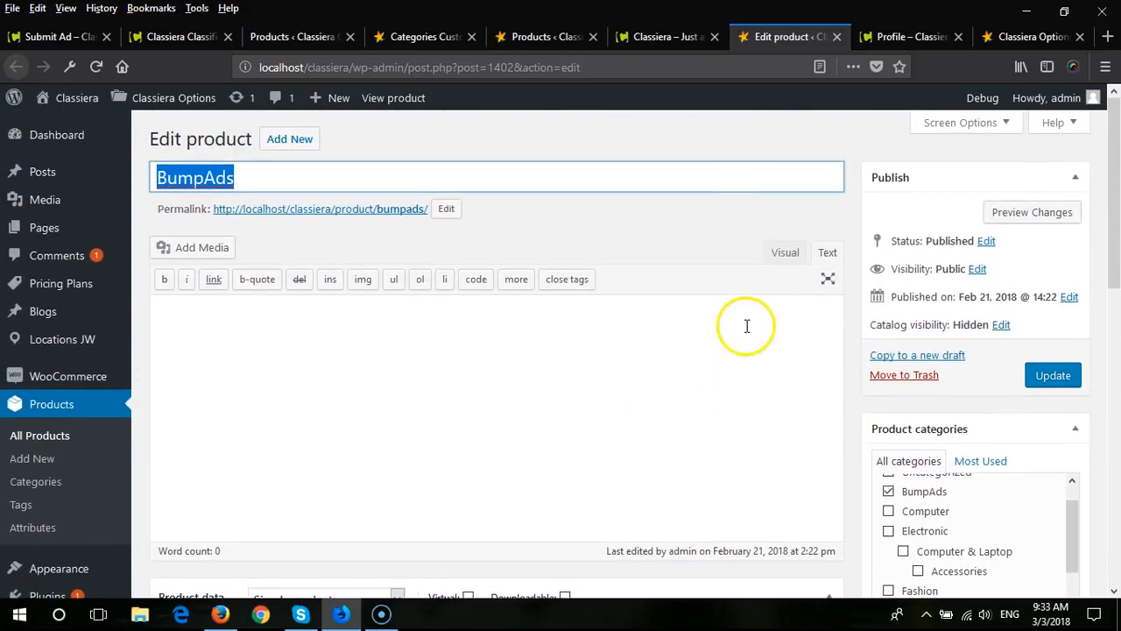
left_click(1001, 324)
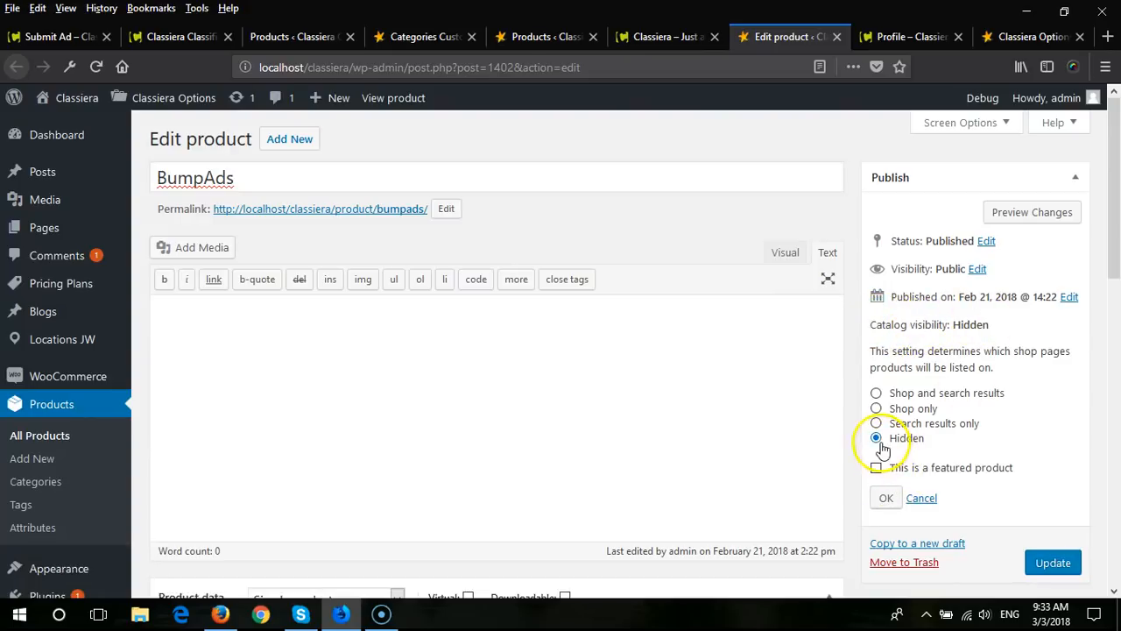
left_click(885, 498)
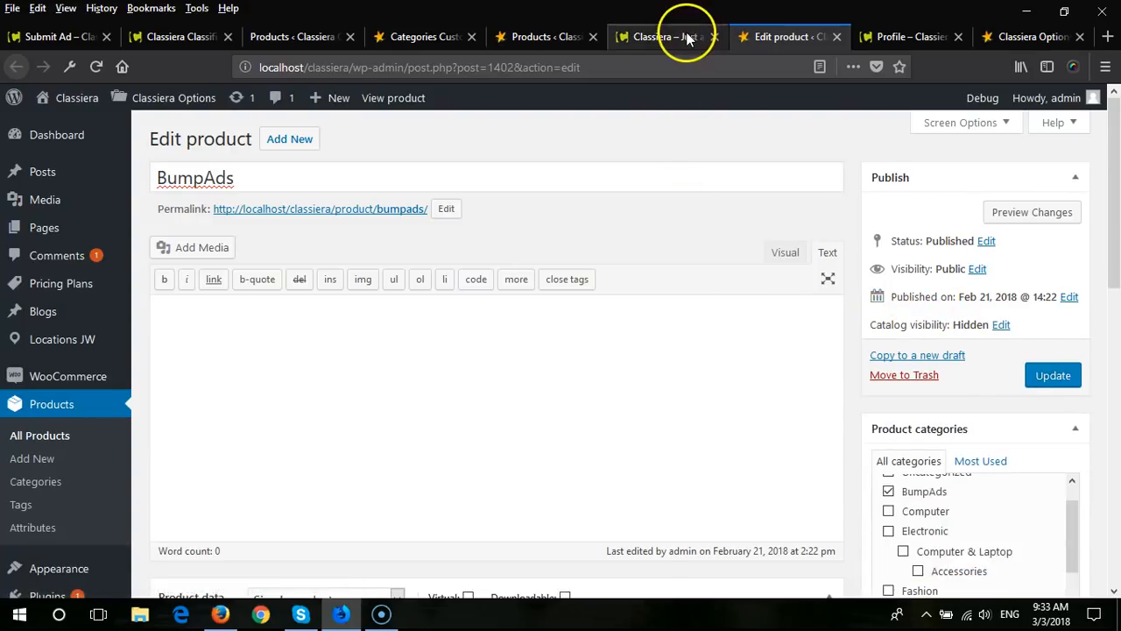
Step: On the products list, select BumpAds' product ID 1402 for copying
left_click(543, 36)
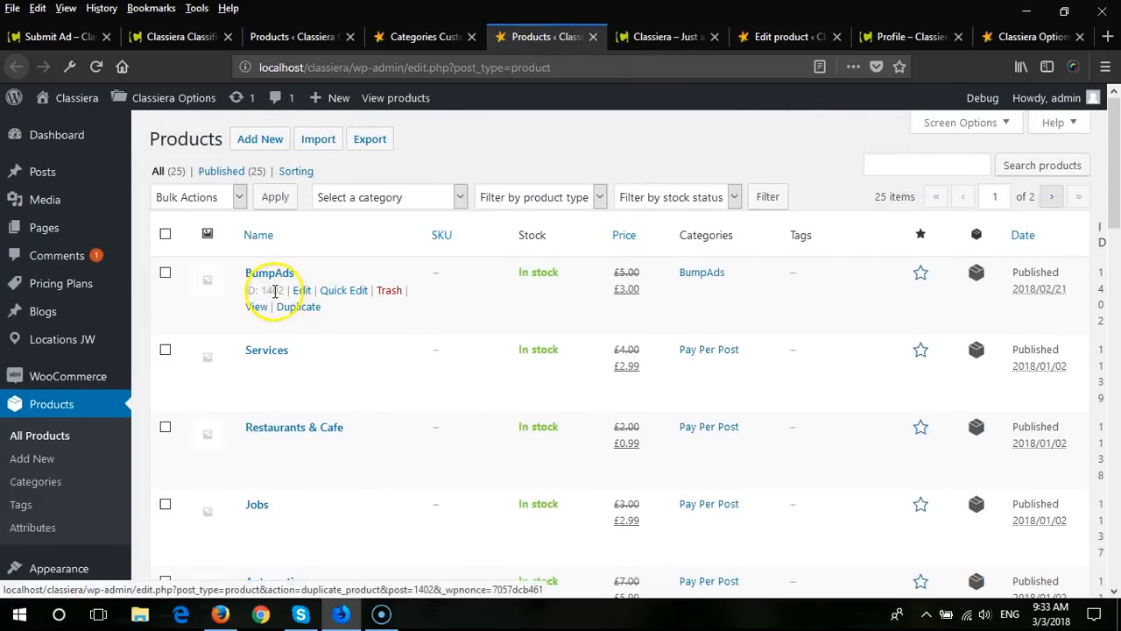
double_click(272, 290)
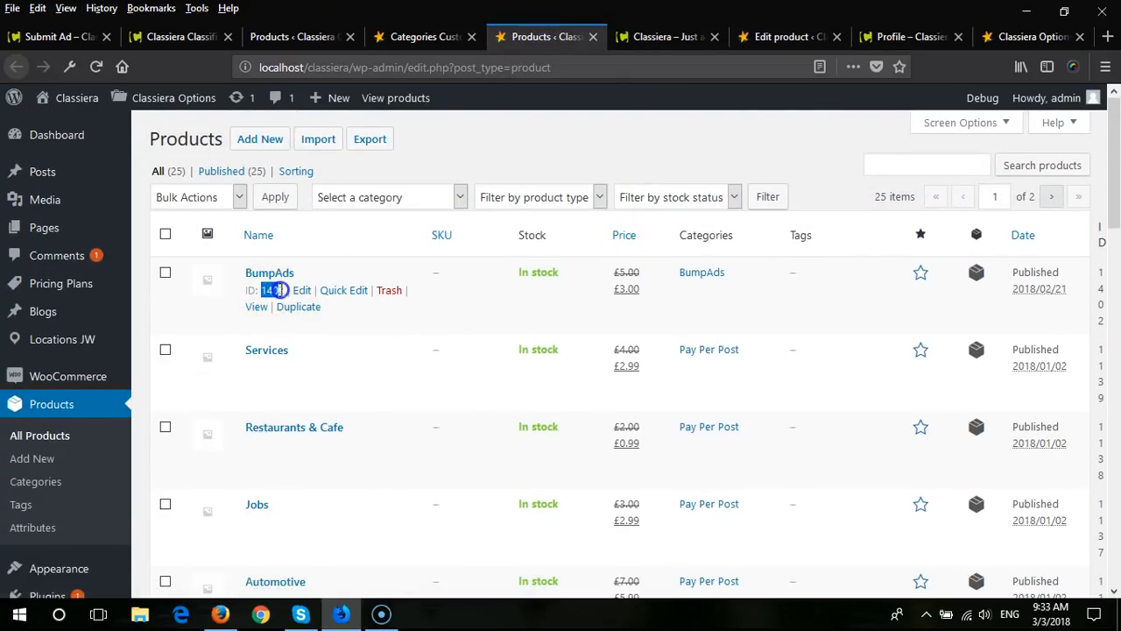
scroll("down", 3)
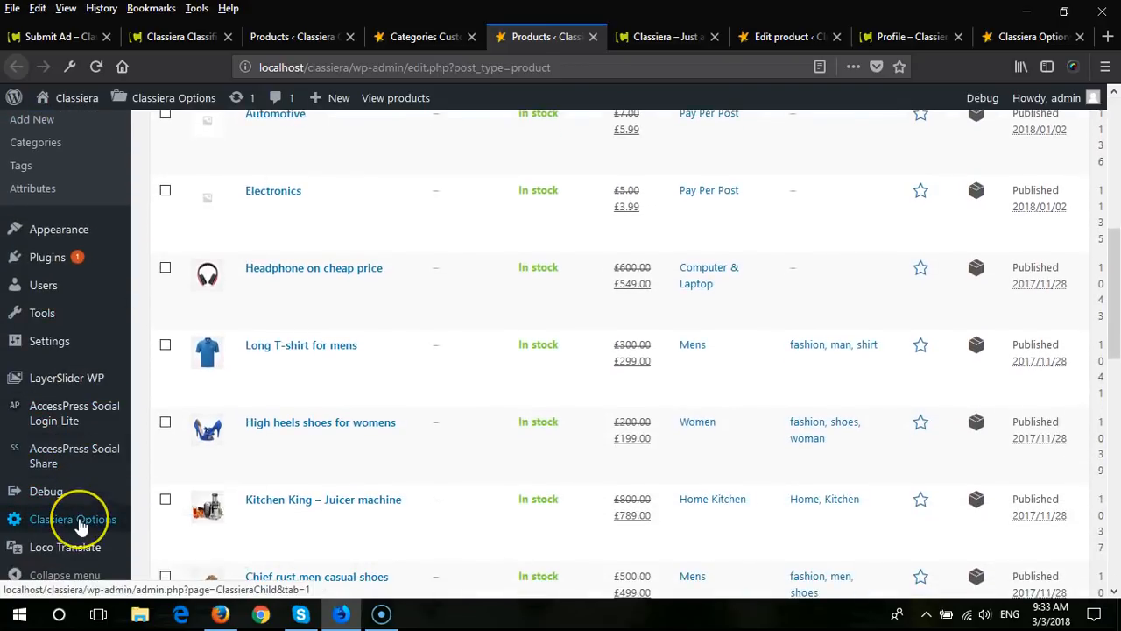
Step: In Classiera Options > Ads Manager > Bump Ads, select the stored product ID 1402
left_click(72, 518)
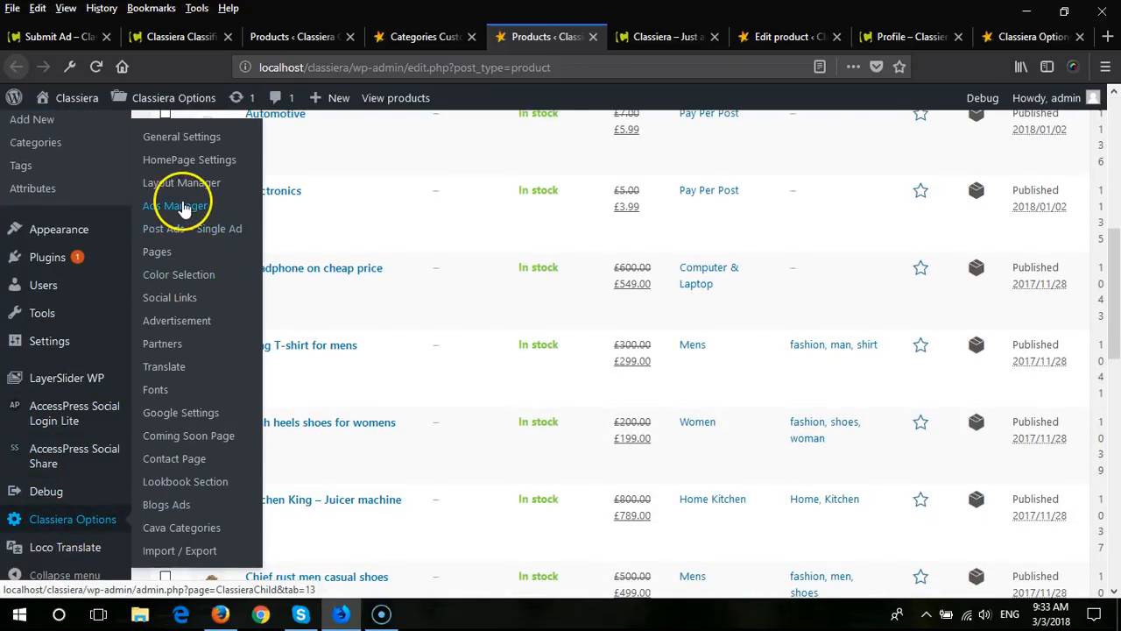
left_click(182, 205)
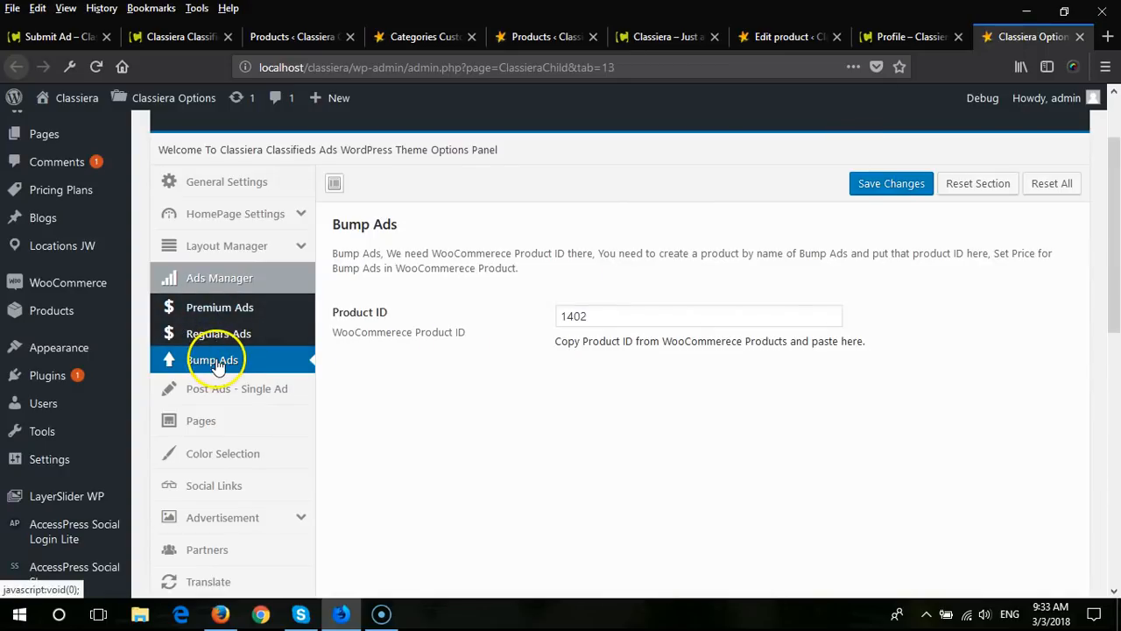
mouse_move(260, 362)
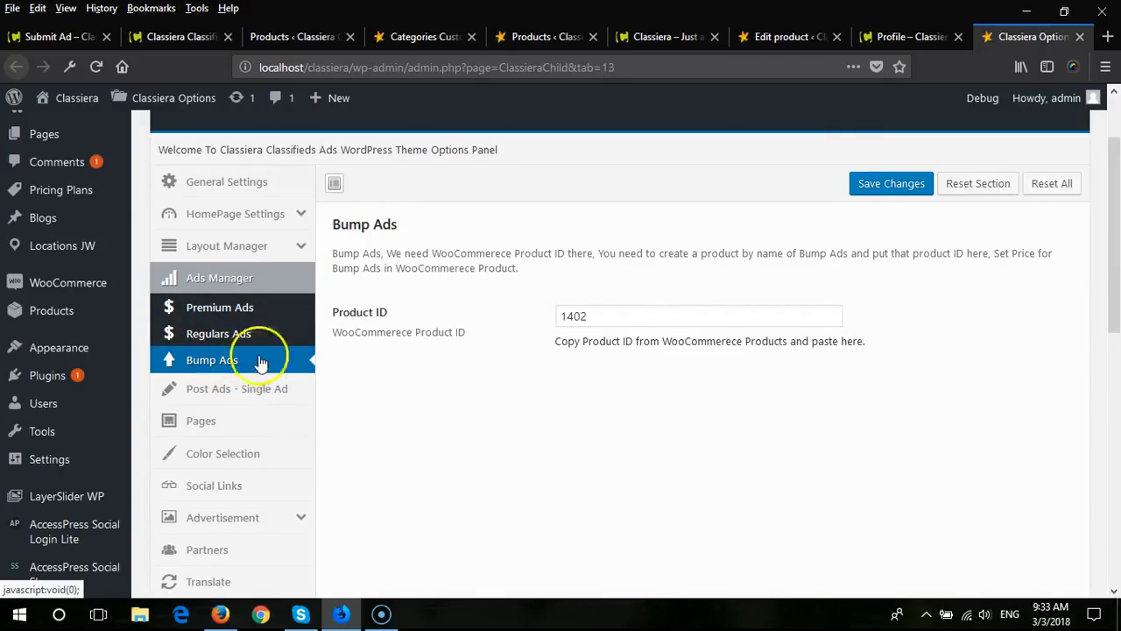
triple_click(698, 315)
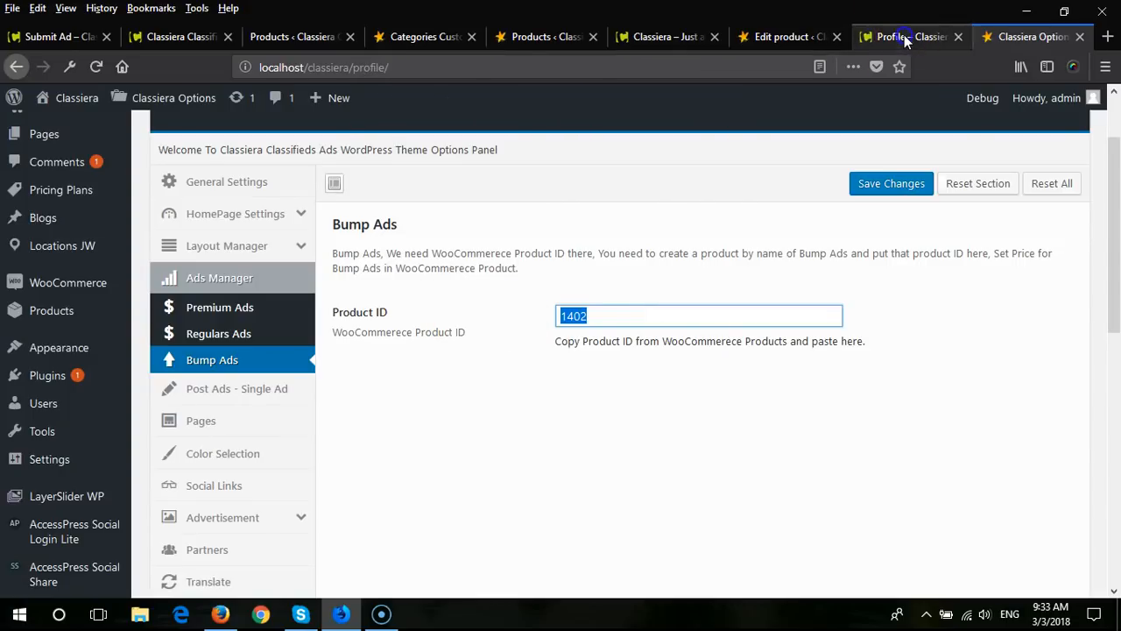
Step: On the profile page, view Bump Ad buttons on hot coffee, Canon camera and iPhone X
left_click(911, 37)
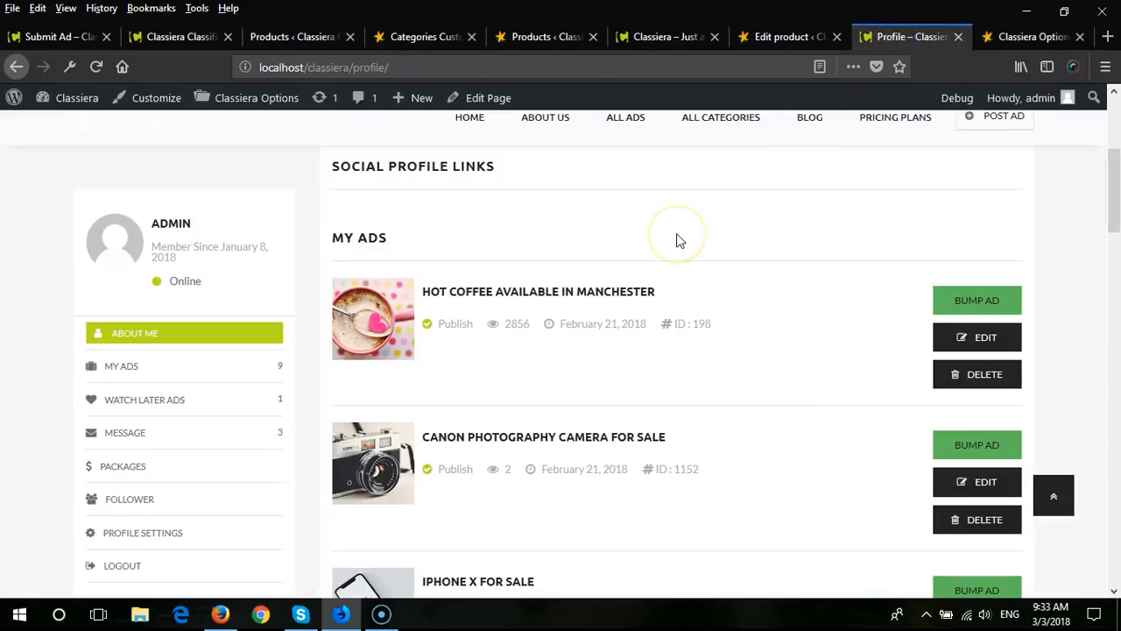
mouse_move(680, 240)
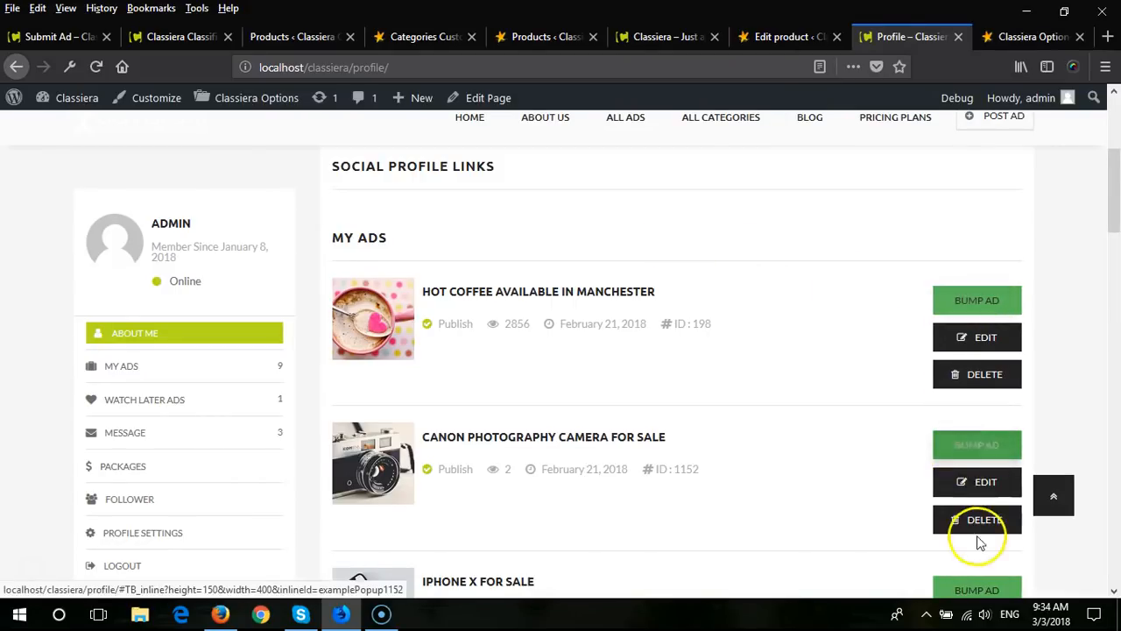
scroll("down", 3)
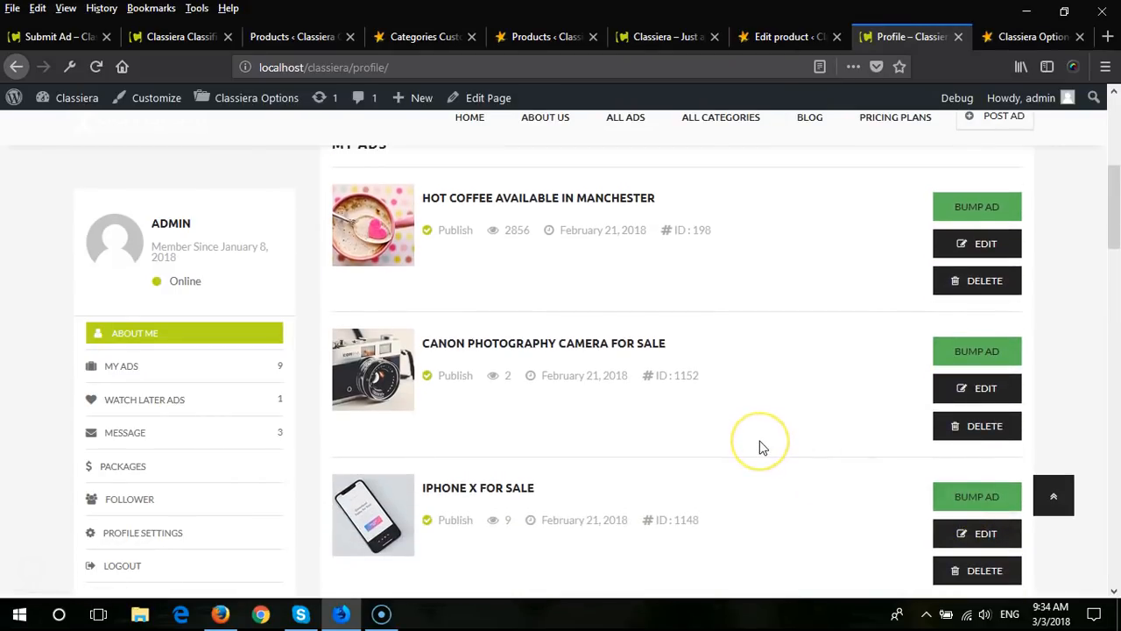
mouse_move(761, 446)
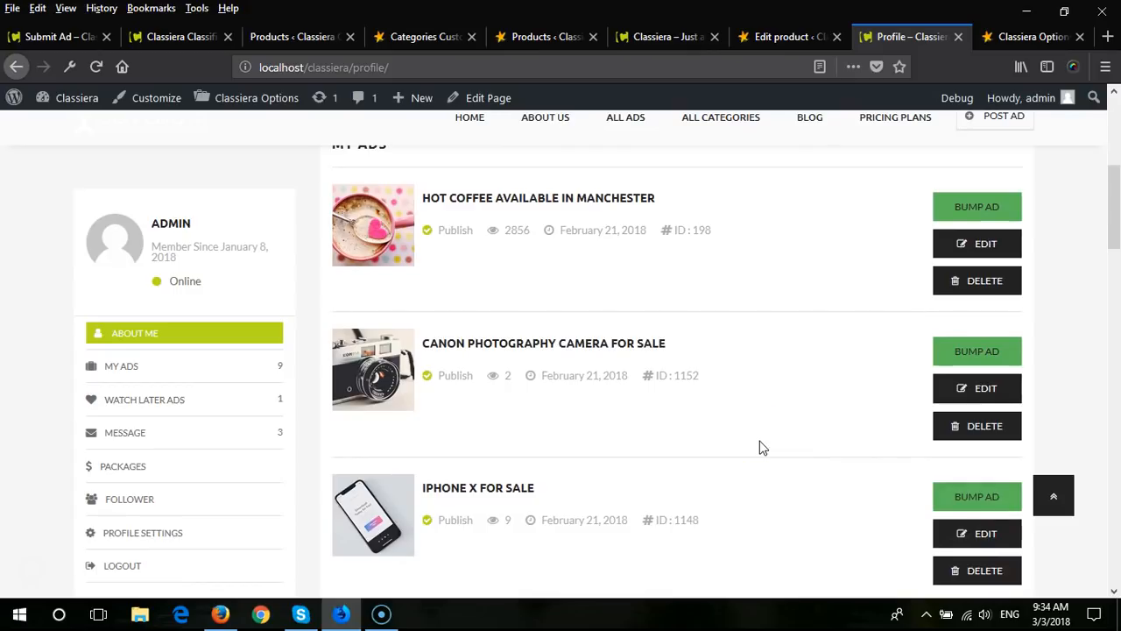